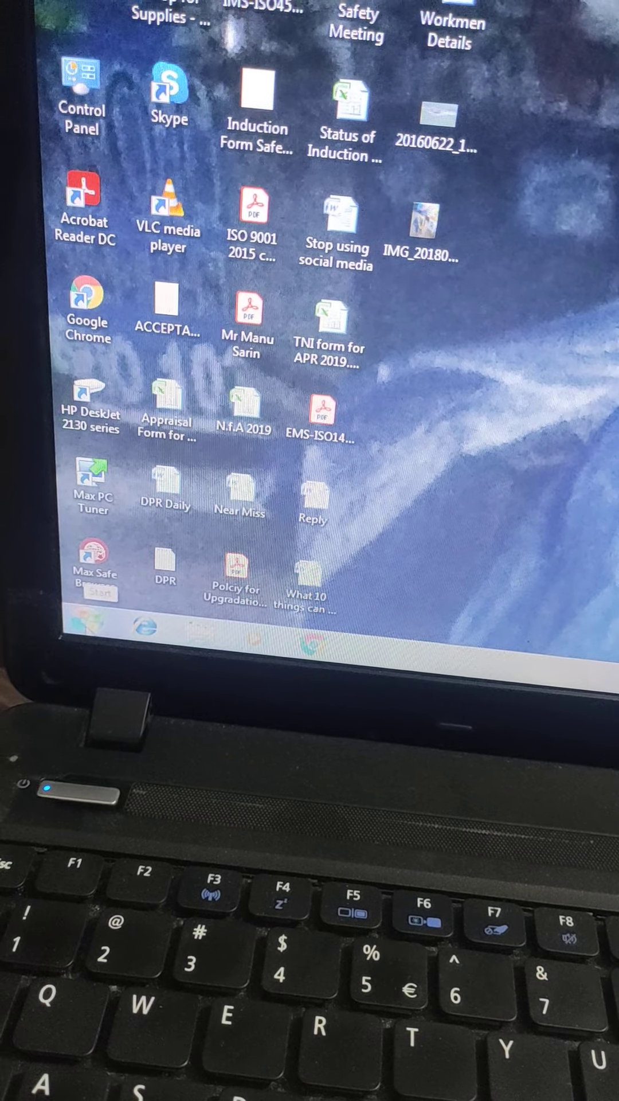
Launch Microsoft Office Word 2007 from the Windows 7 Start menu.
left_click(99, 595)
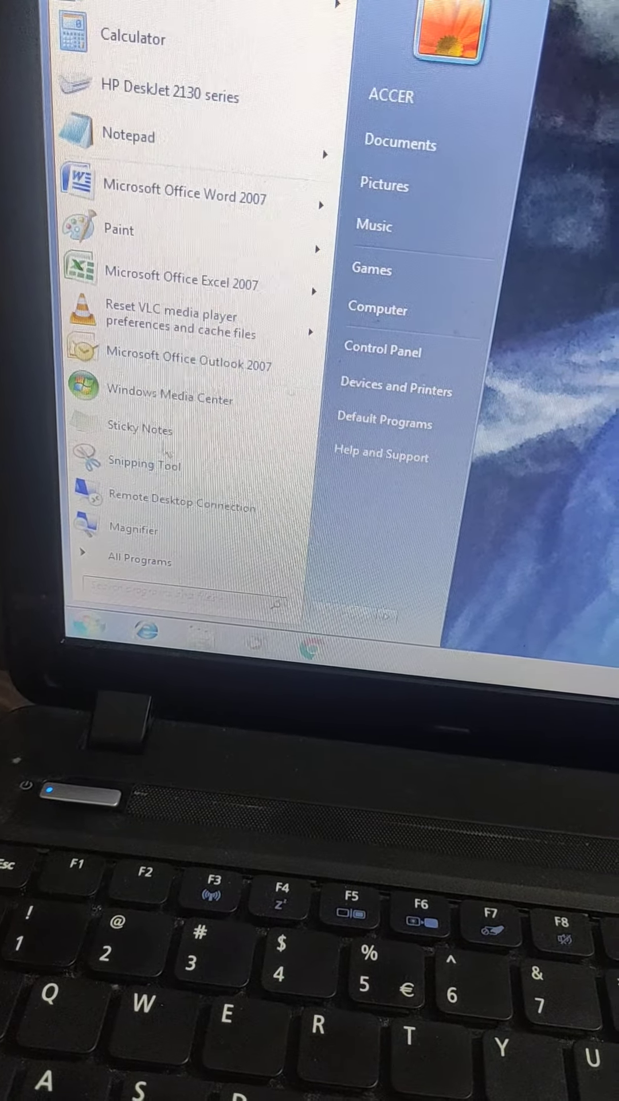
mouse_move(183, 196)
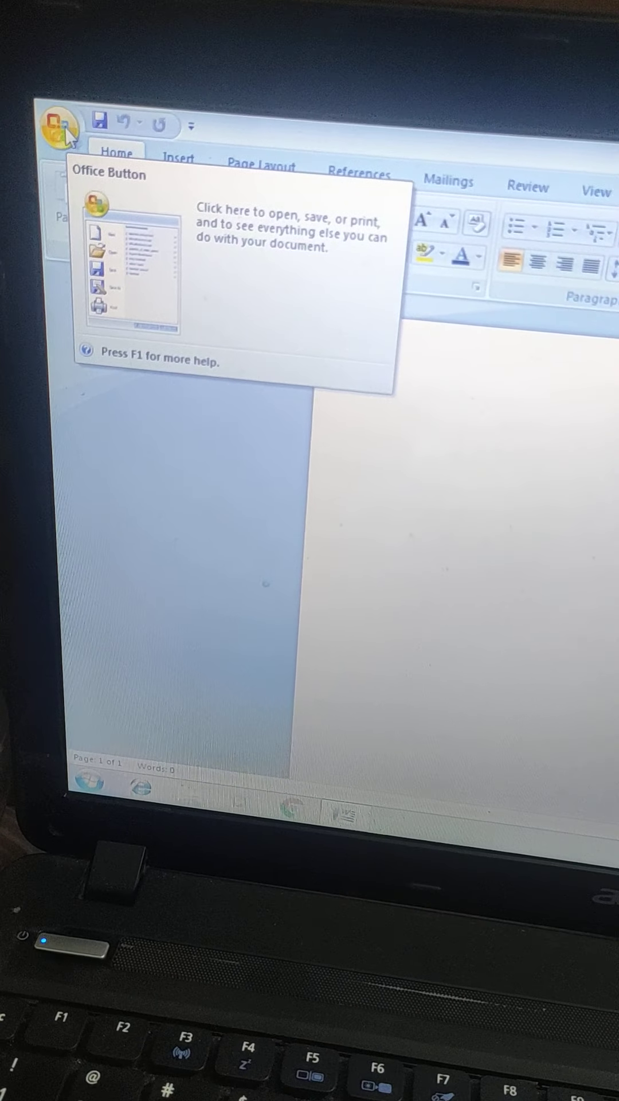
Create a new blank document via the Office Button's New command.
left_click(66, 125)
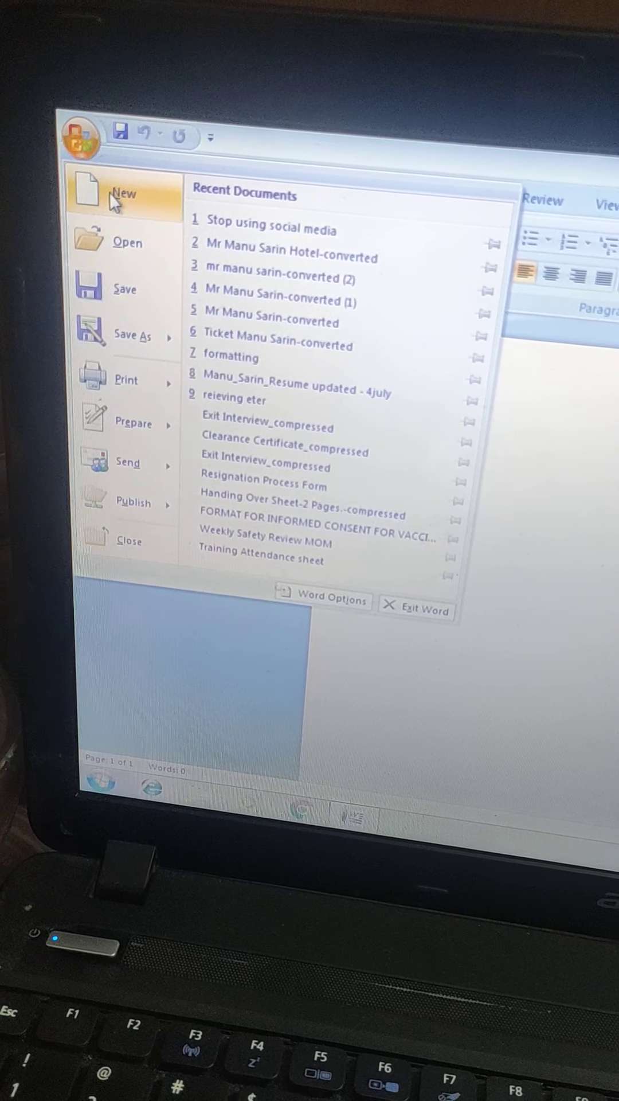
left_click(126, 194)
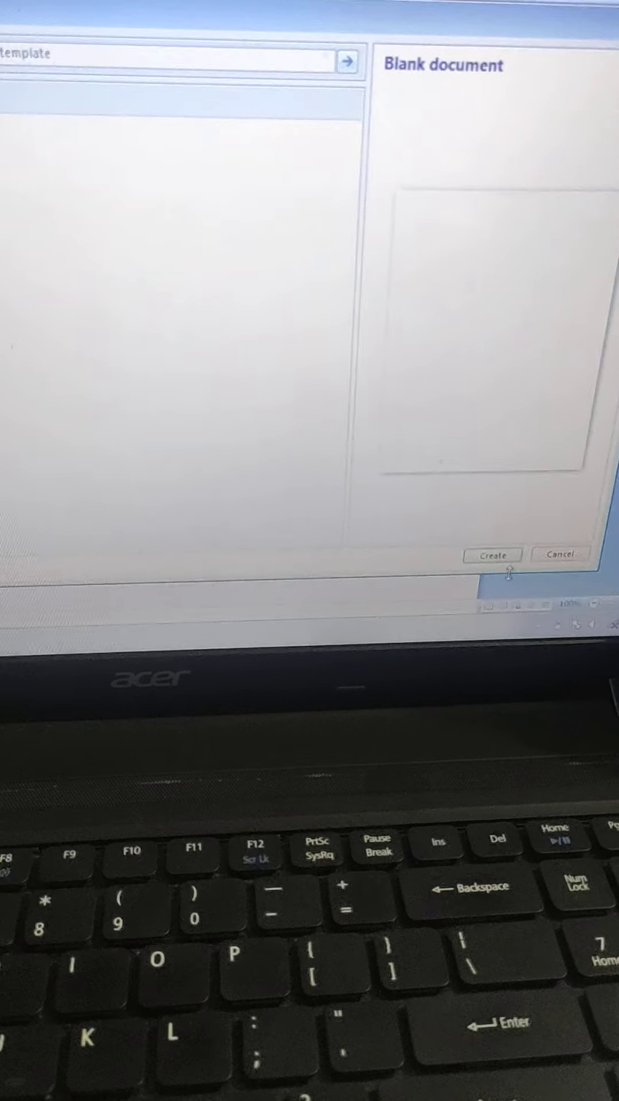
left_click(492, 555)
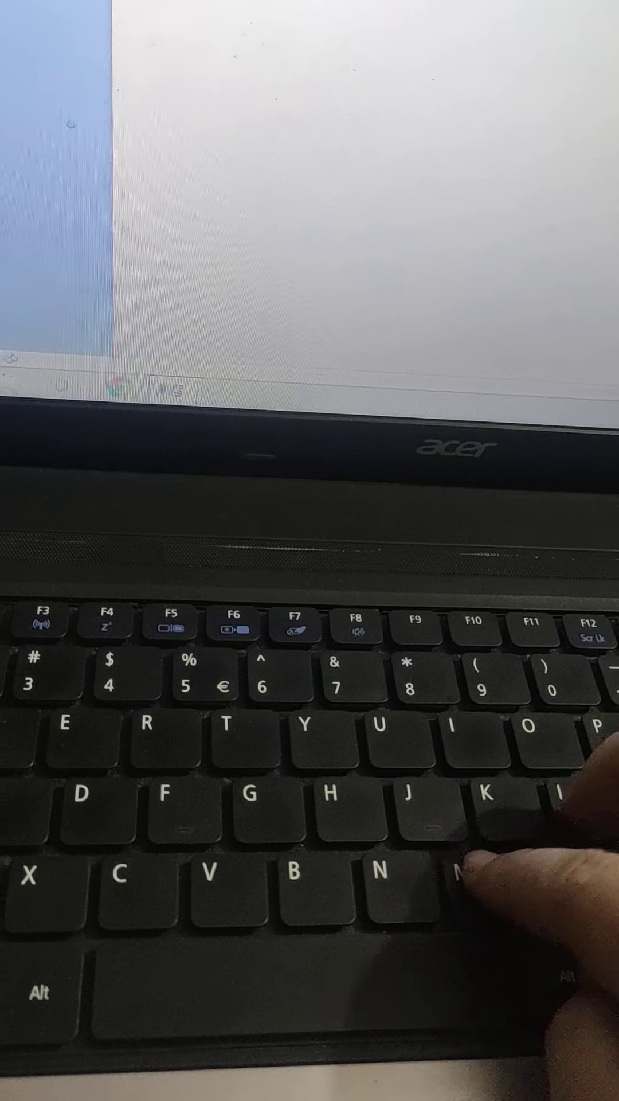
Enter the heading 'My classroom' and check spelling suggestions for its first word.
type("My class")
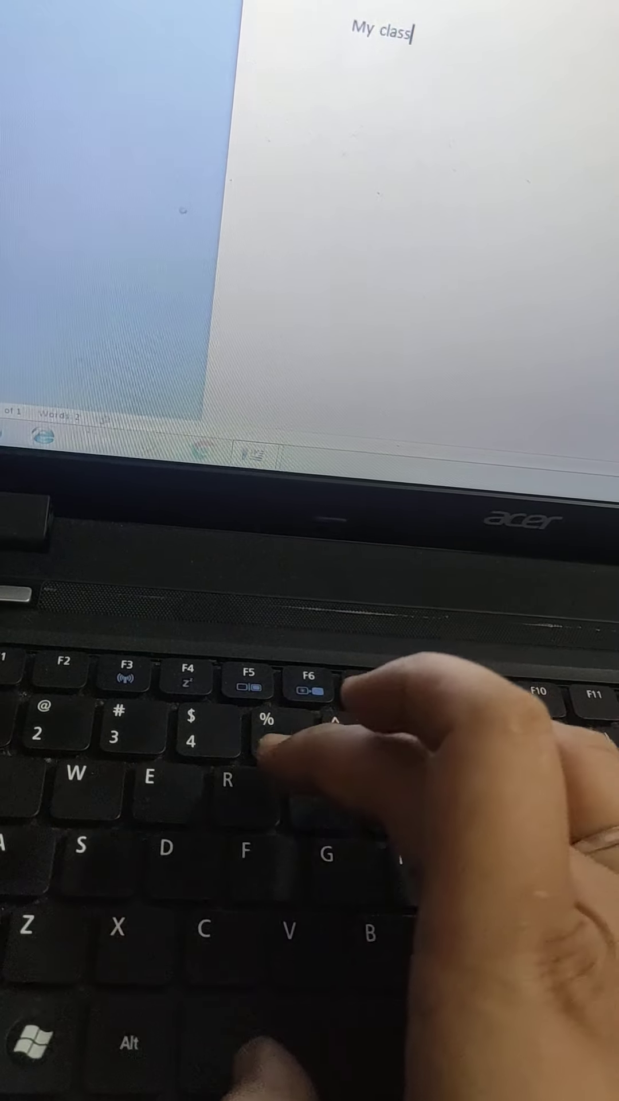
type("room")
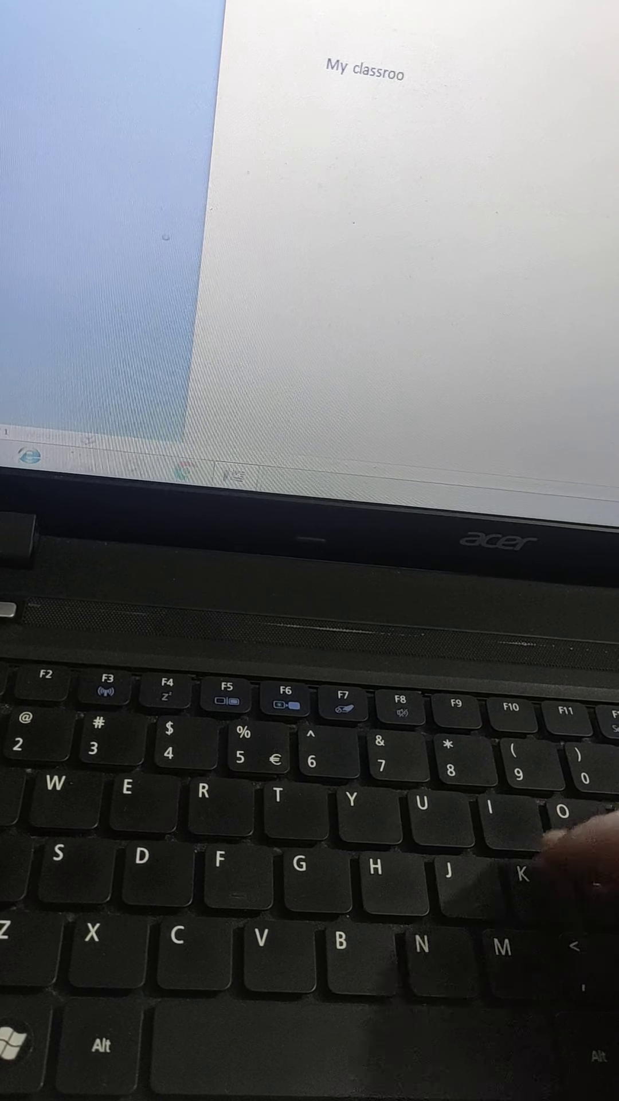
type("m")
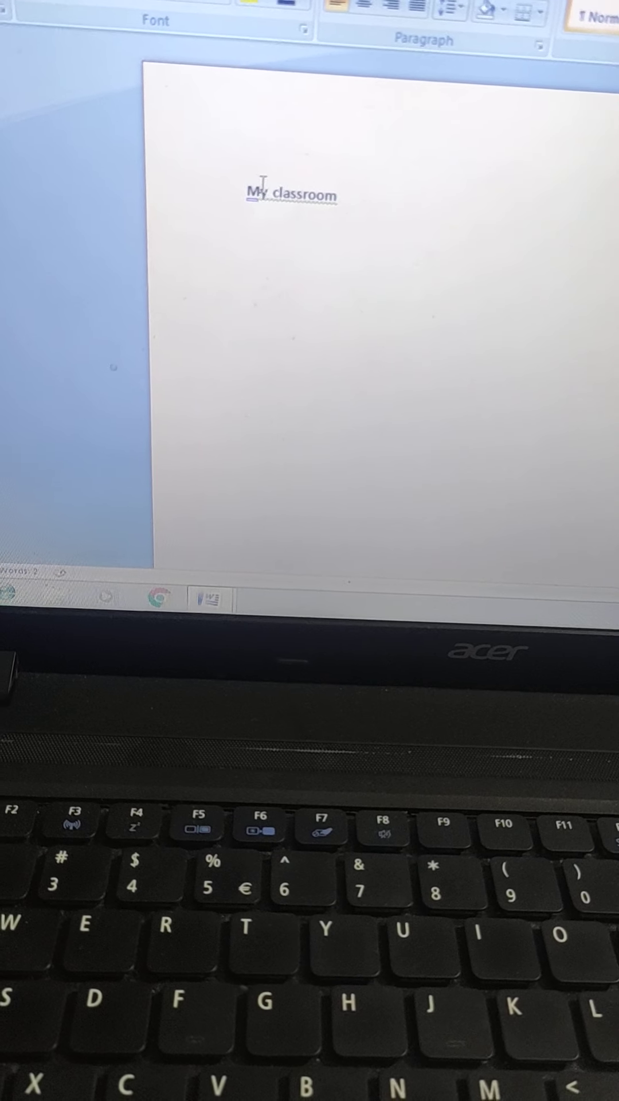
right_click(295, 204)
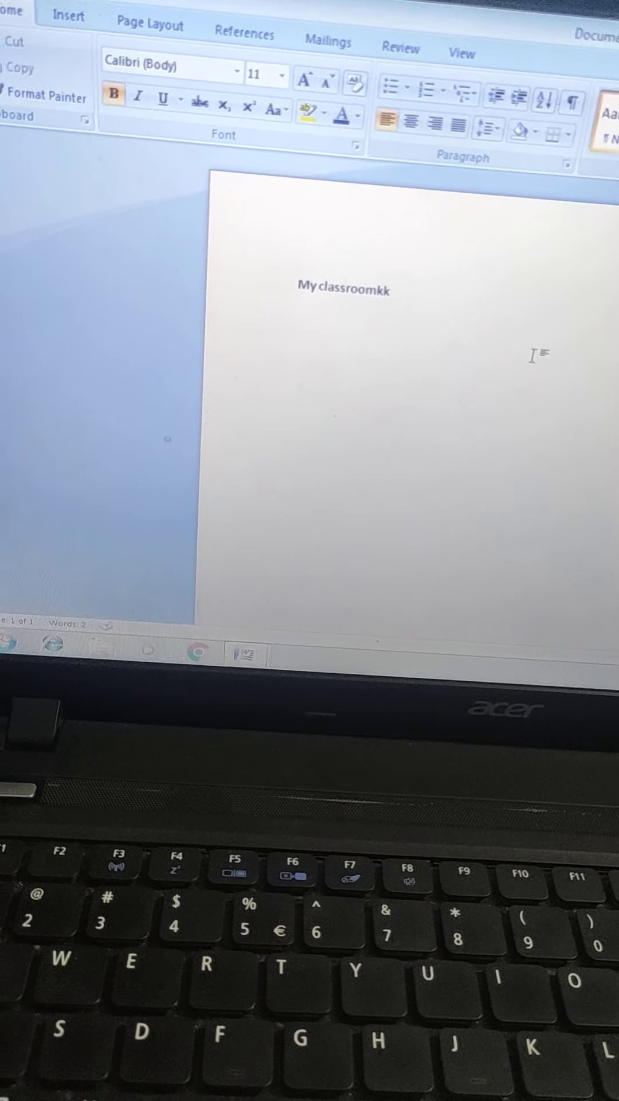
Add the gibberish lines 'hjhgfchyhljjhg', 'Hkjgfjj;op' and 'Gbjhgkik'pl;h' below the heading.
type("hjhgfchyhljjhg")
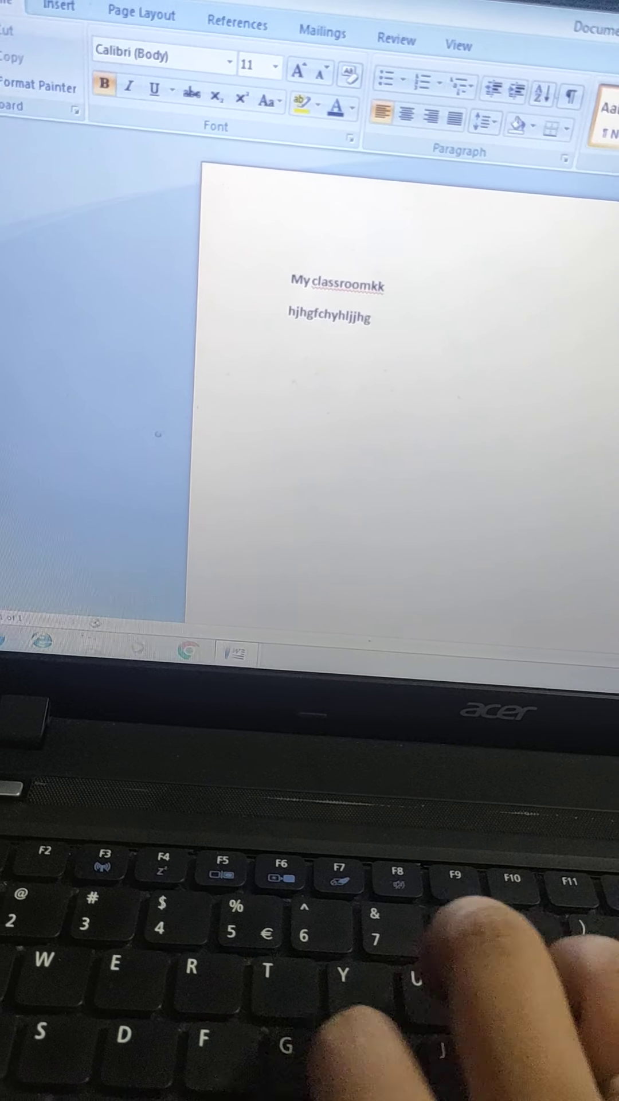
type("Hkjgfjj;opf")
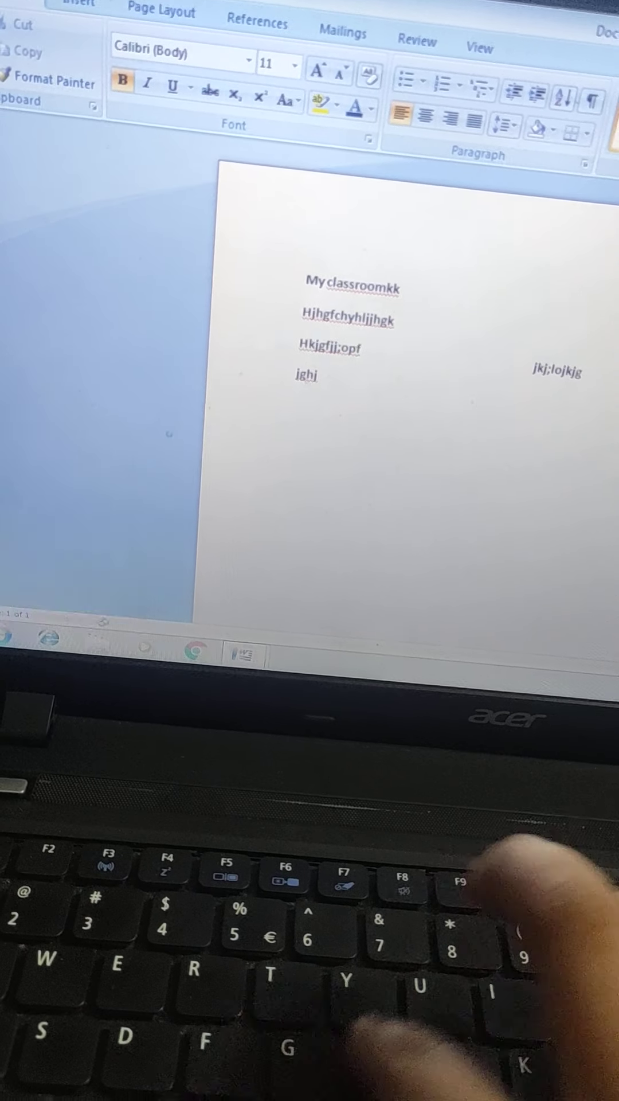
type("Gbjhgkik'pl;h")
type("Hkjj")
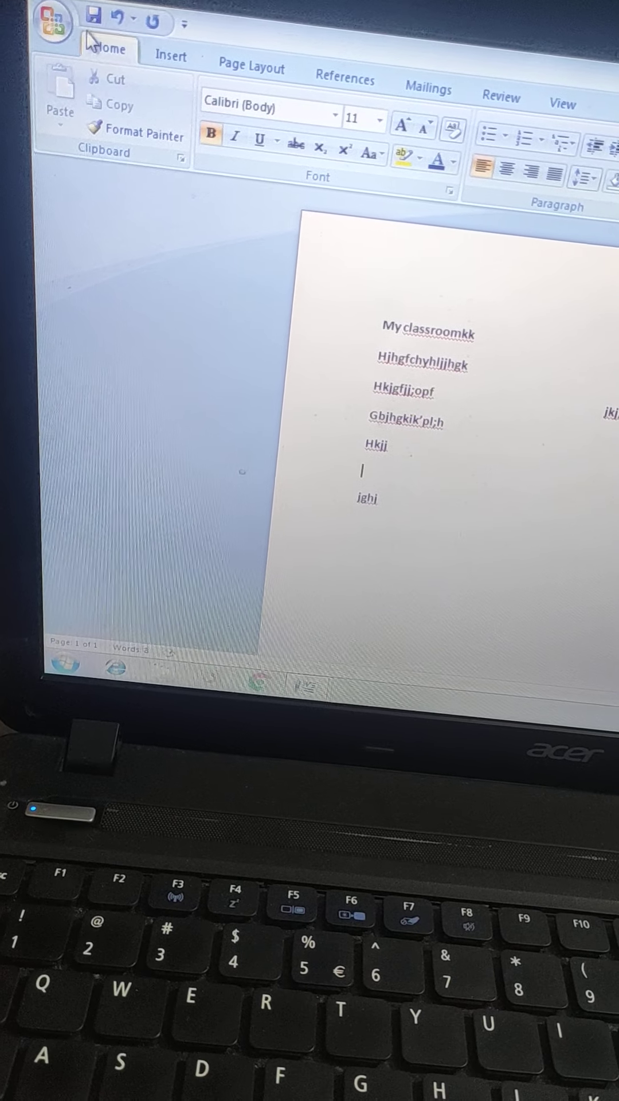
Save the document to the Desktop as a Word file named 'class'.
left_click(52, 23)
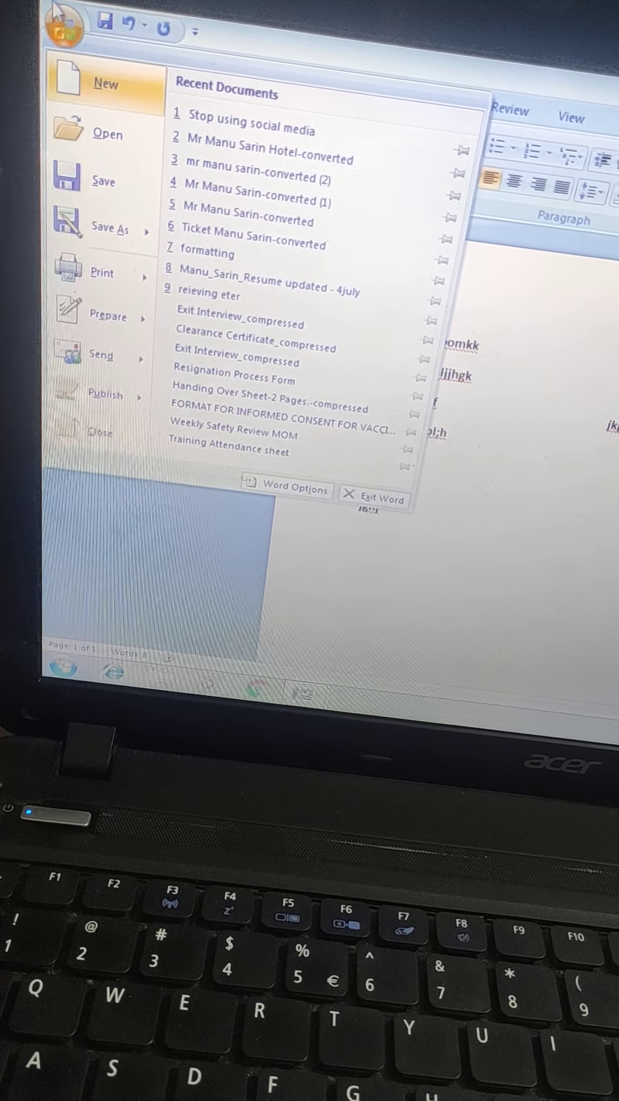
mouse_move(105, 181)
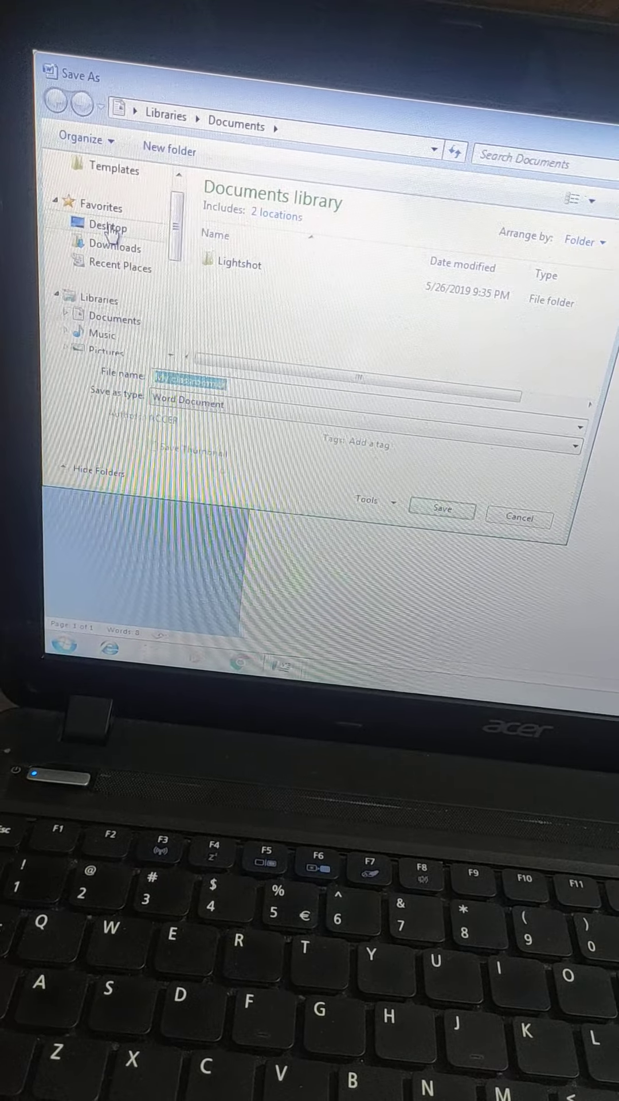
left_click(113, 231)
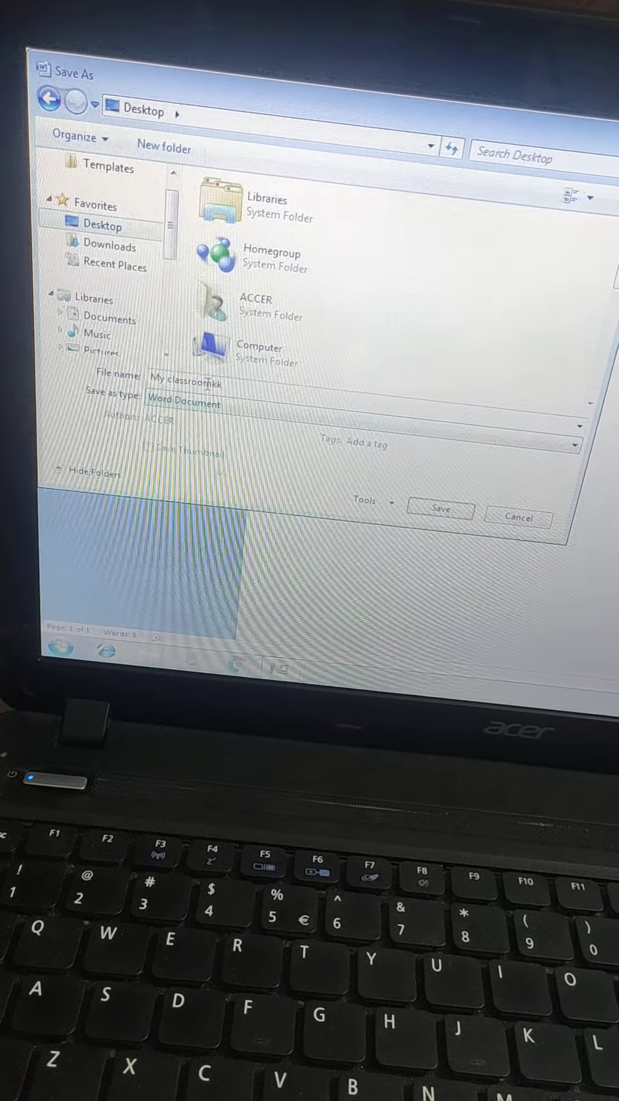
triple_click(186, 381)
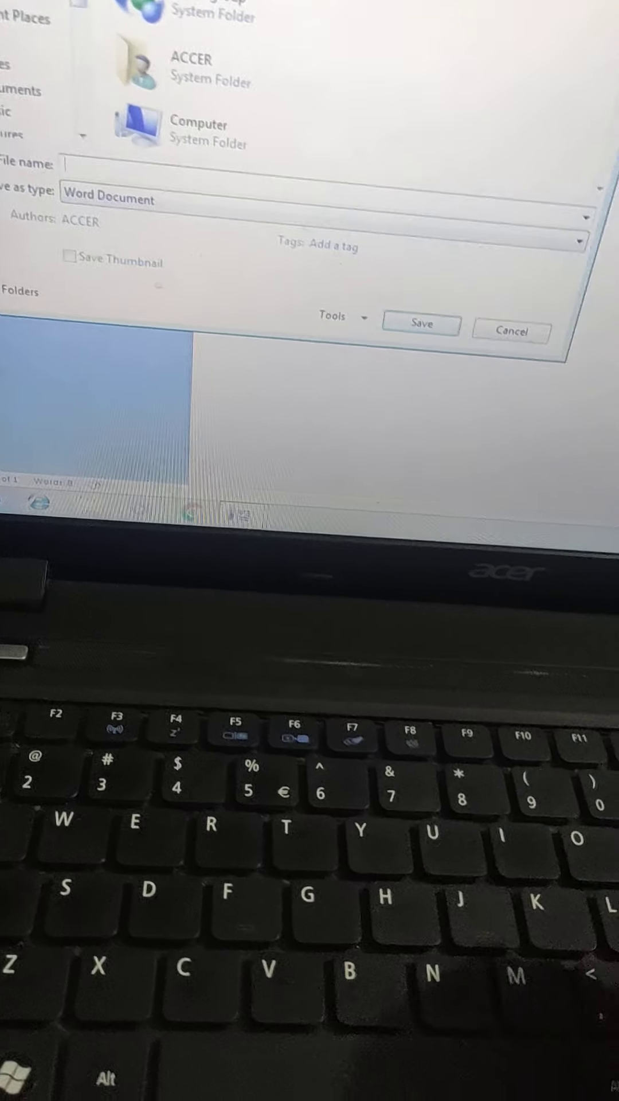
type("d")
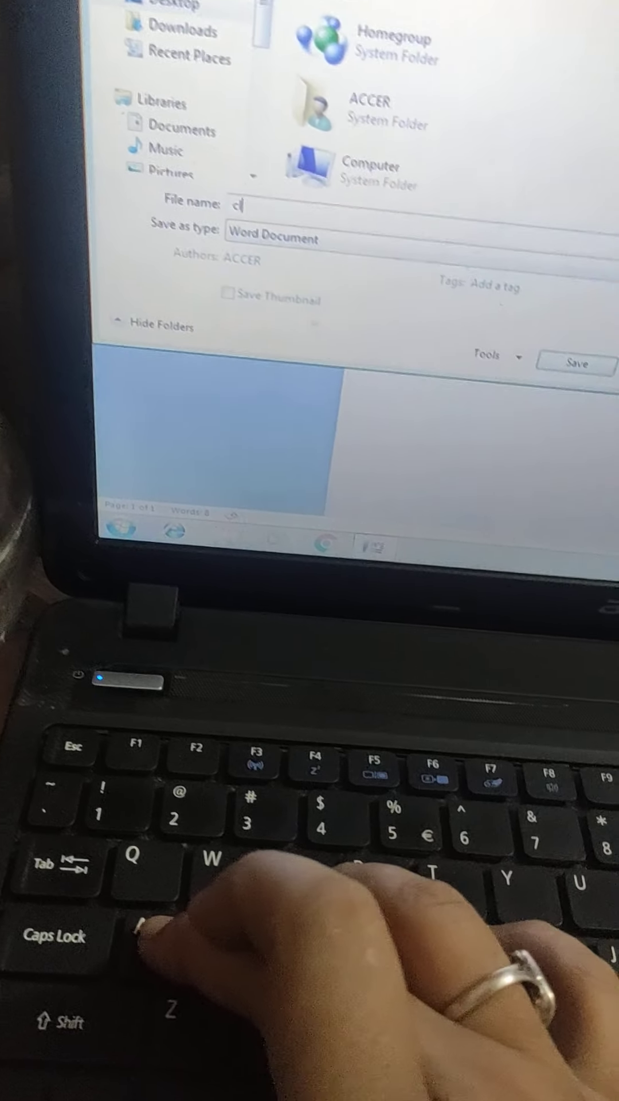
type("lass")
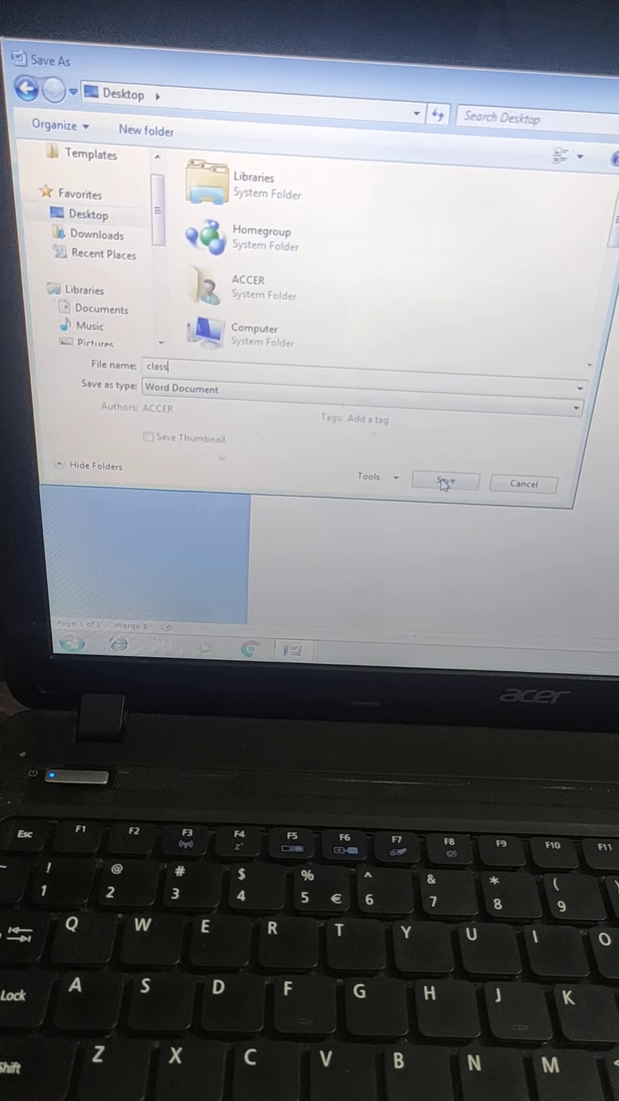
left_click(443, 482)
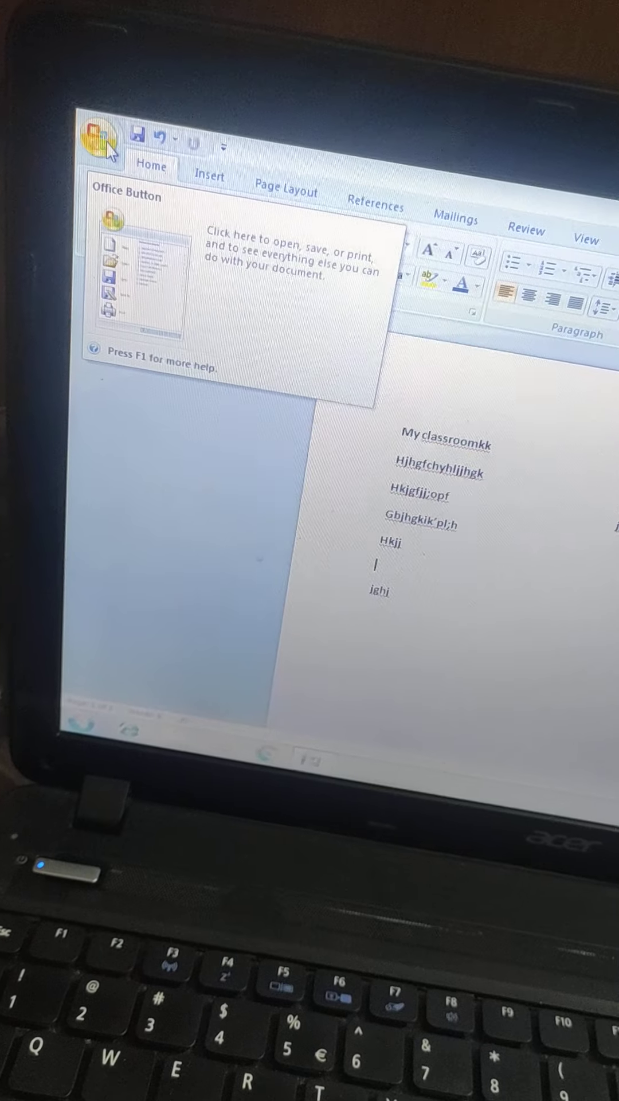
Close the class document and restore the blank Document1 window down over the desktop.
left_click(106, 140)
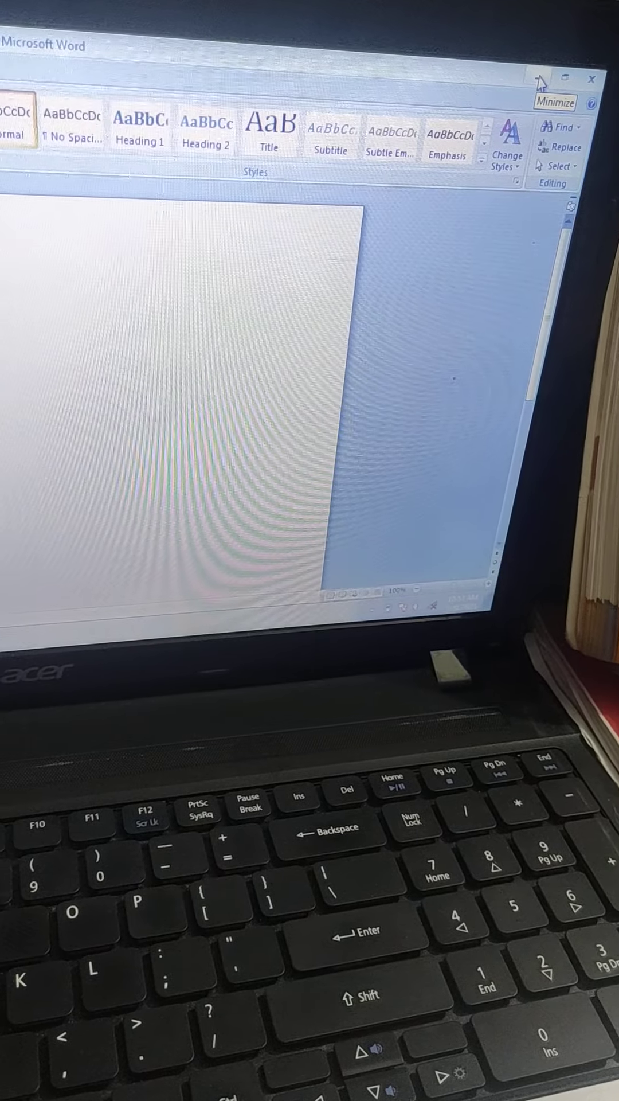
left_click(553, 102)
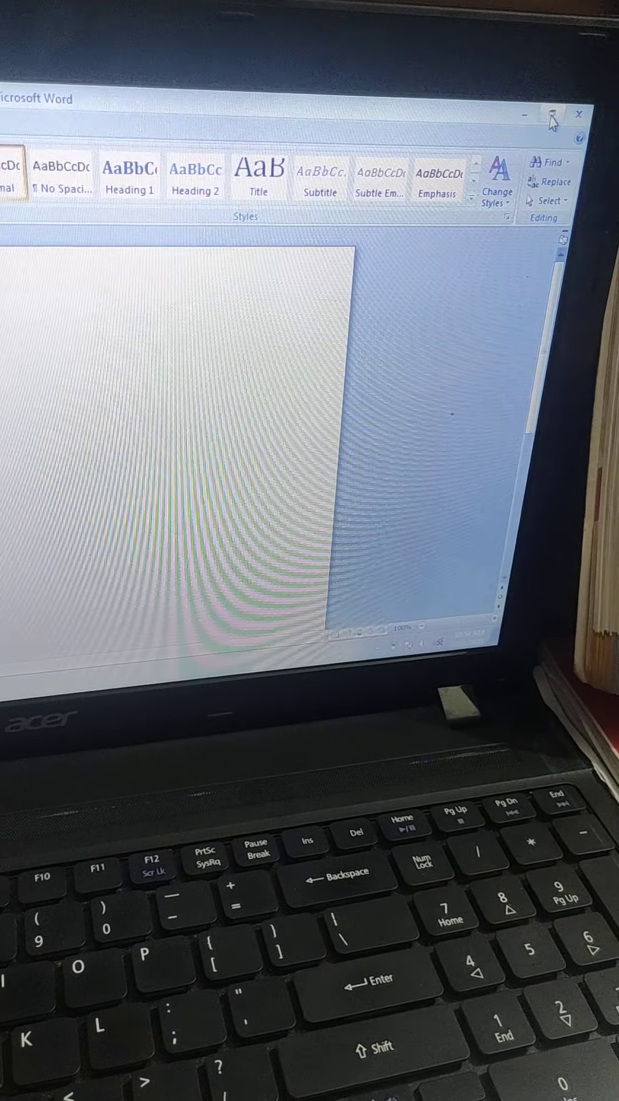
mouse_move(557, 119)
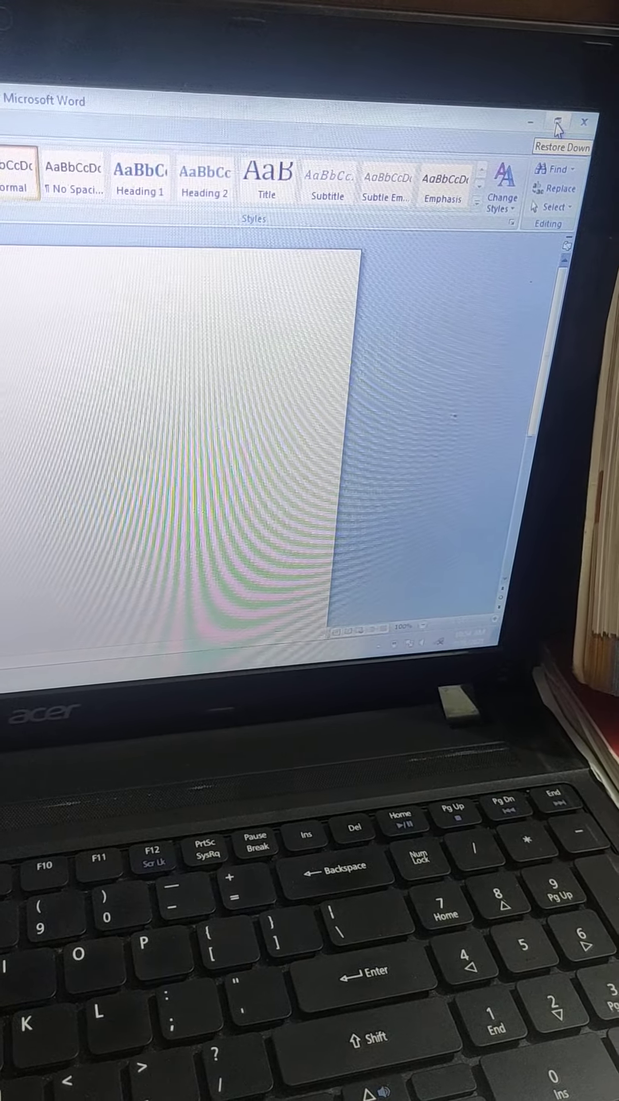
left_click(558, 125)
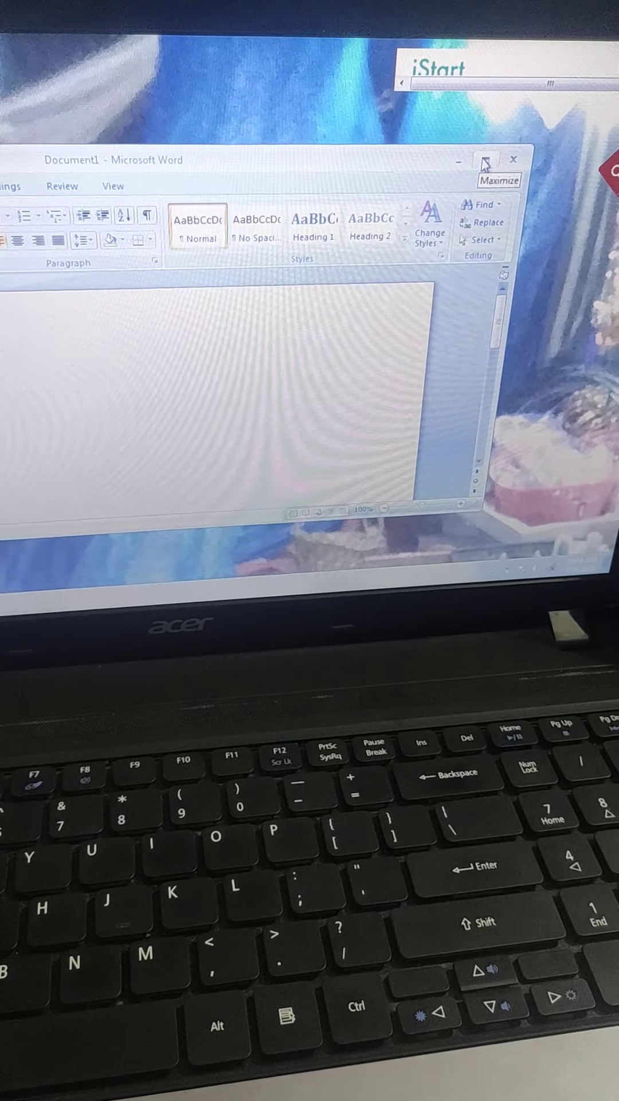
left_click(485, 160)
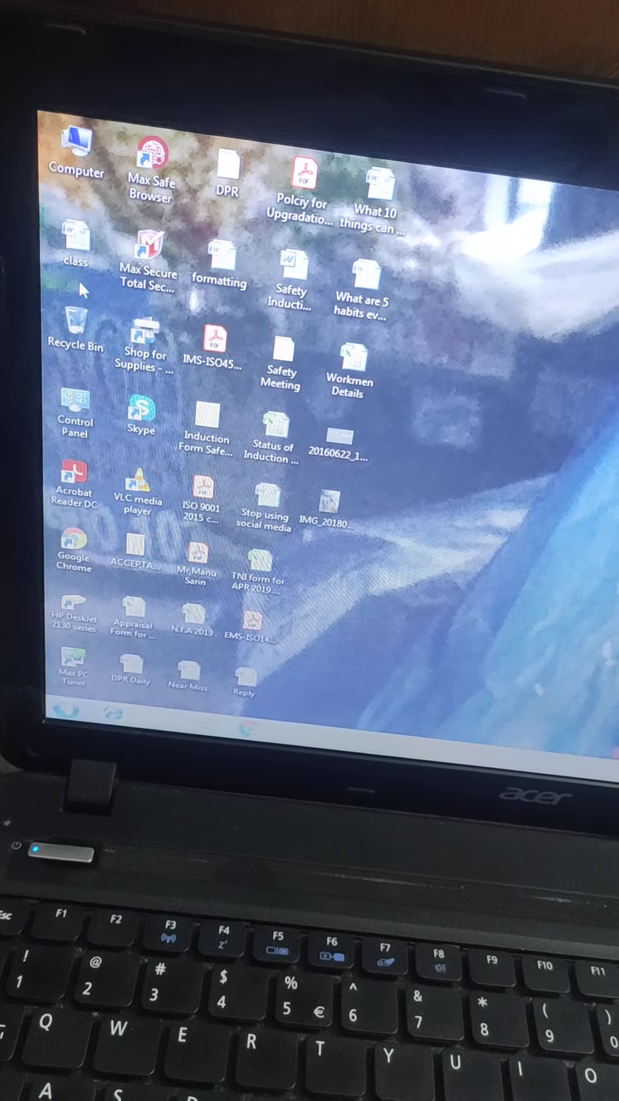
Reopen the saved 'class' file from the desktop through its right-click Open action.
left_click(76, 252)
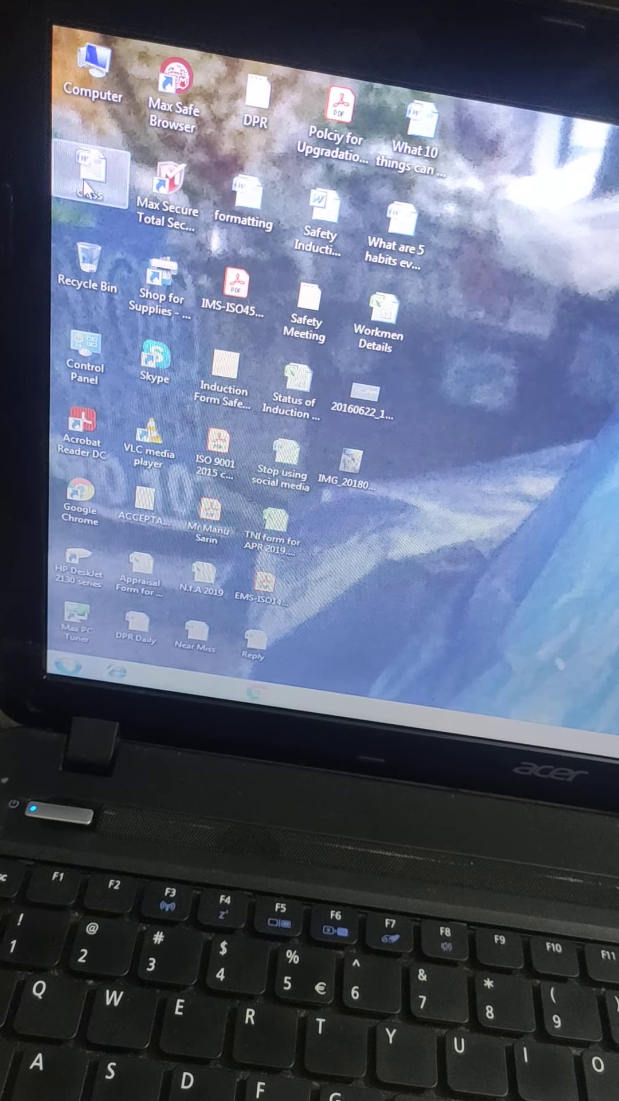
right_click(89, 172)
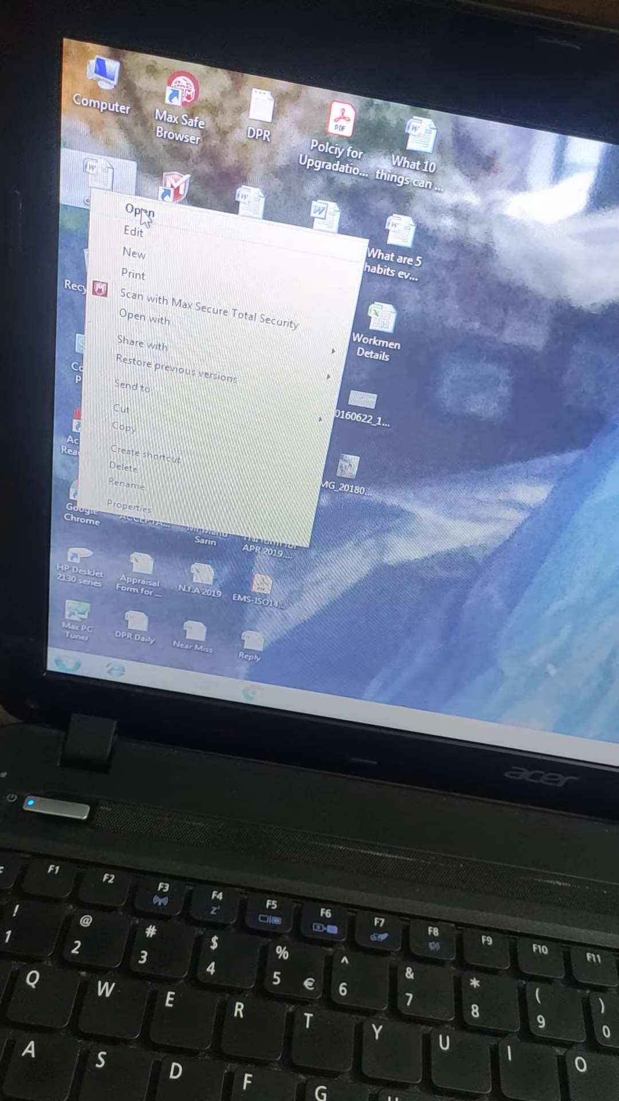
left_click(138, 210)
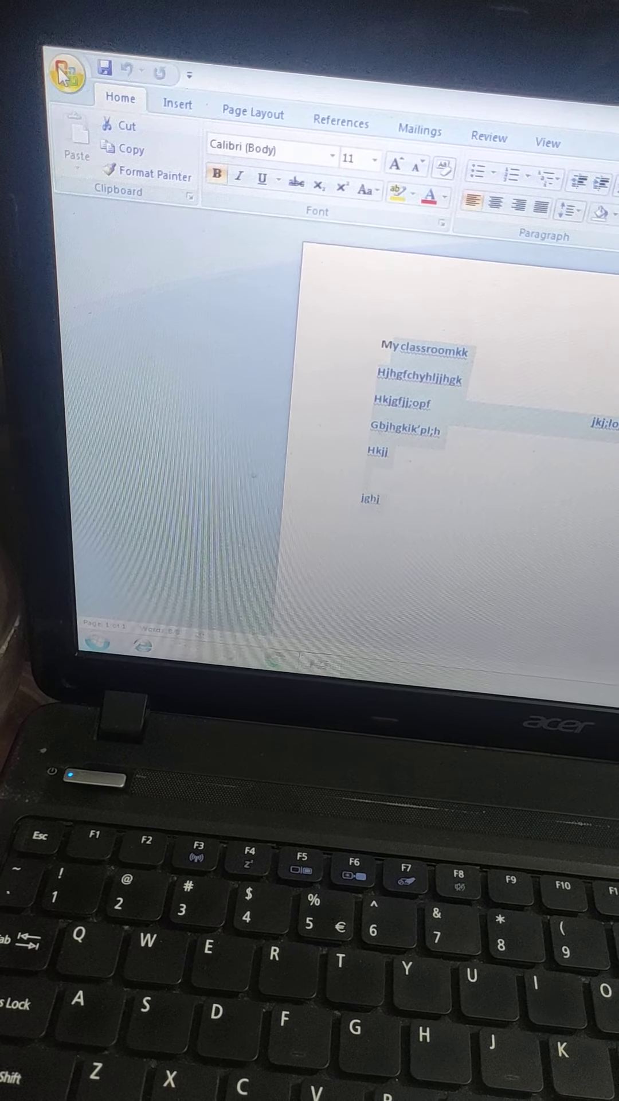
left_click(64, 76)
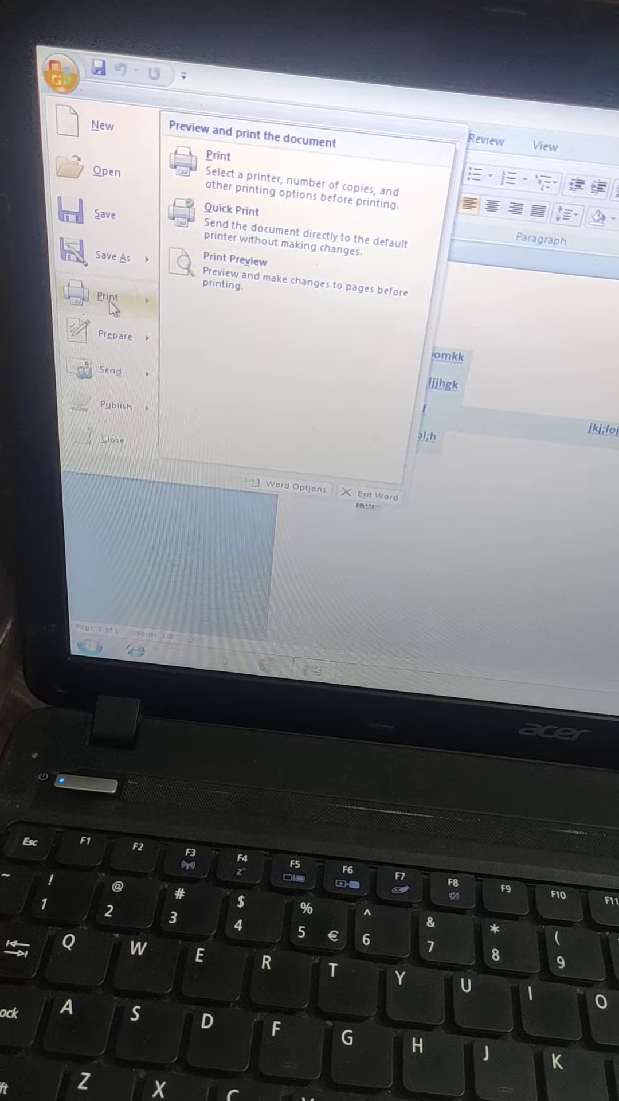
left_click(217, 156)
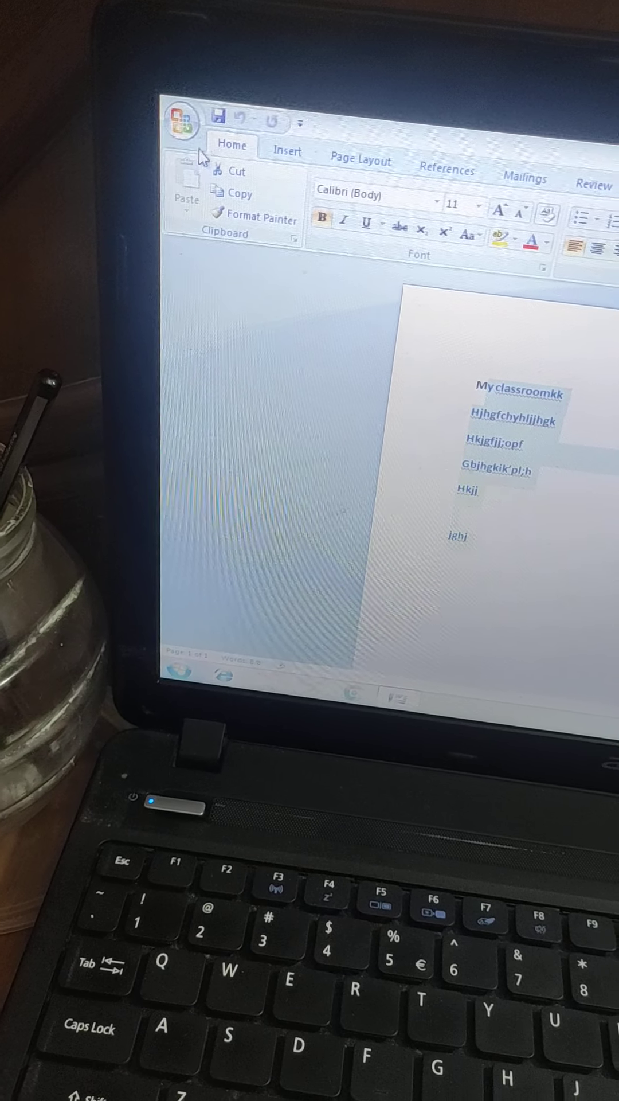
left_click(181, 123)
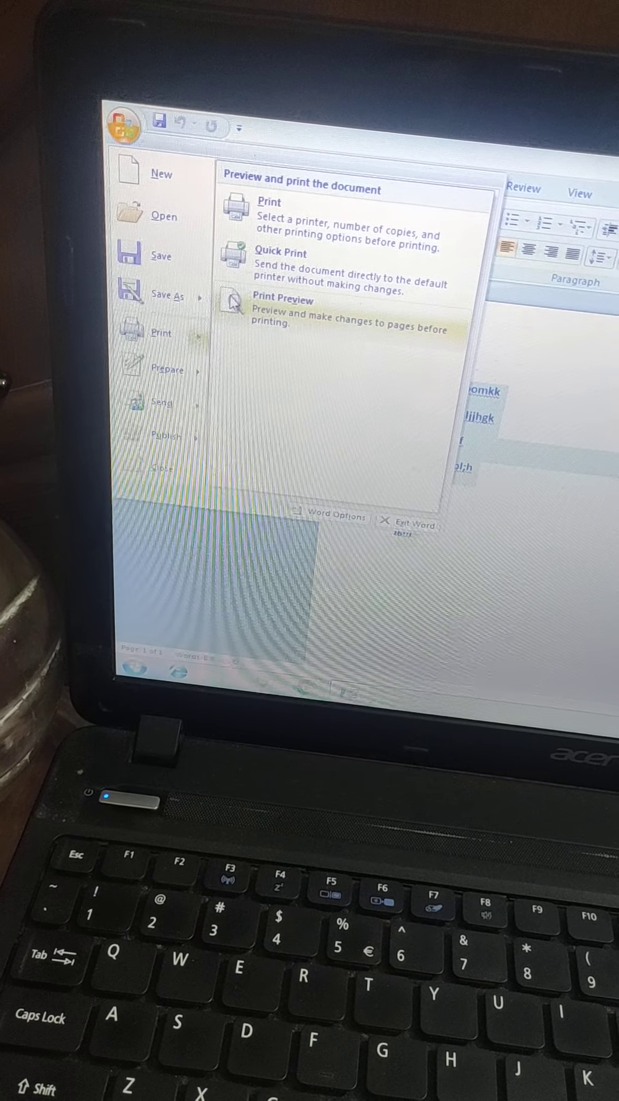
left_click(280, 299)
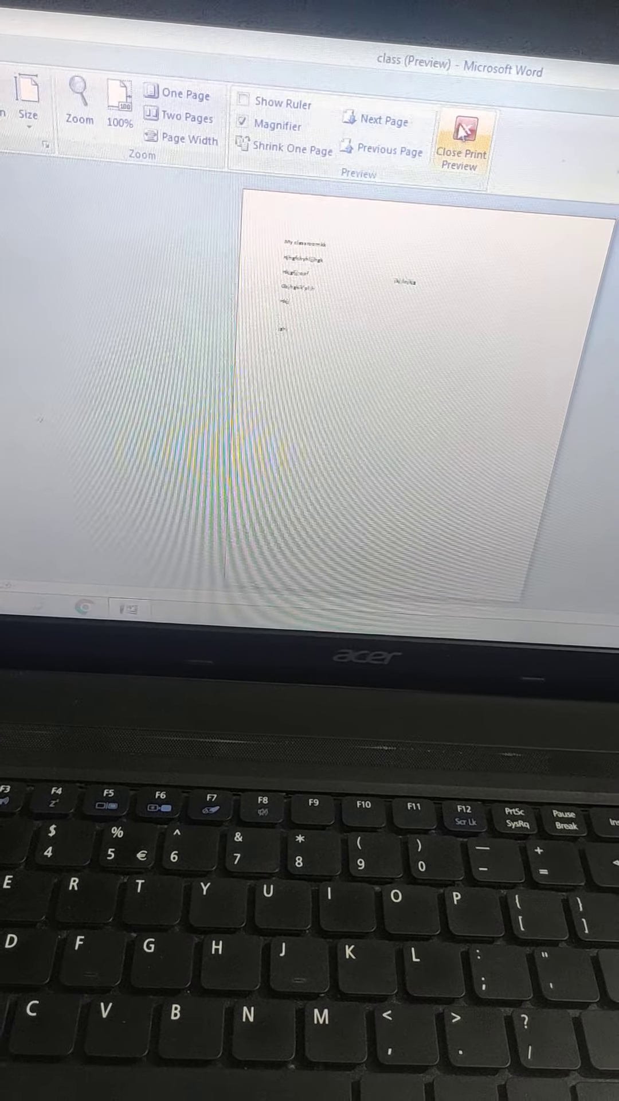
left_click(459, 133)
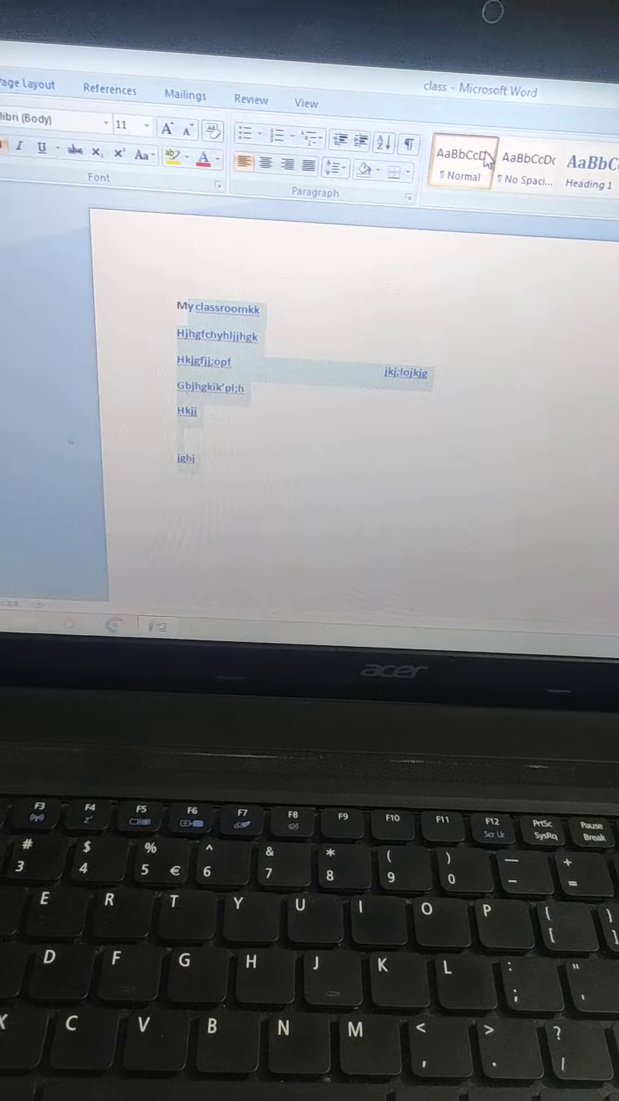